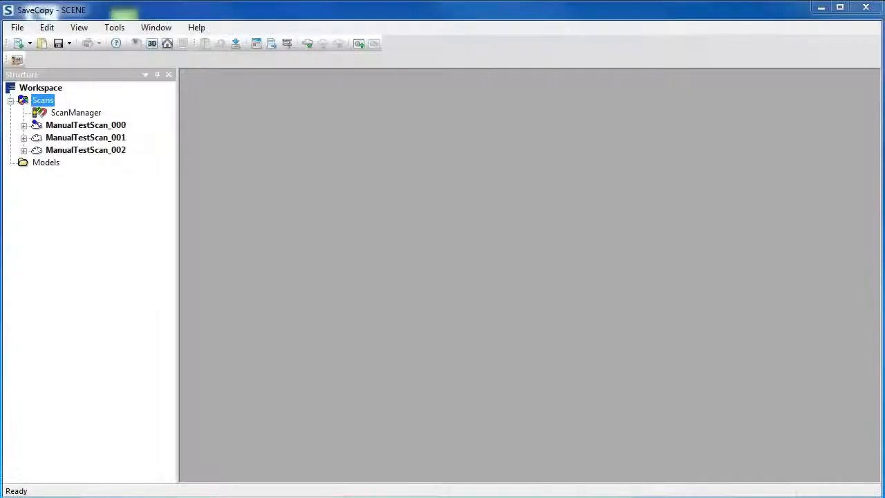
Expand ManualTestScan_000 to show ScanFit, AutoFeatures and checkerboard targets, then close the SaveCopy workspace.
{"action": "left_click", "coordinate": [23, 125]}
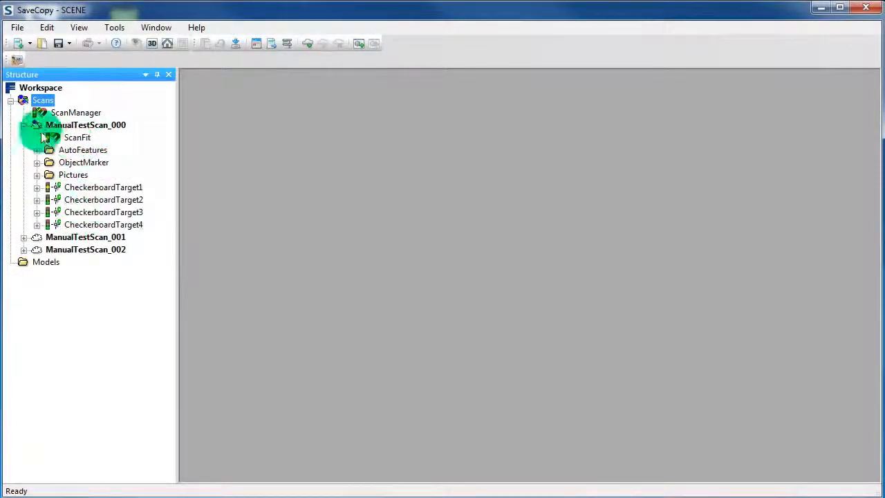
{"action": "left_click", "coordinate": [23, 125]}
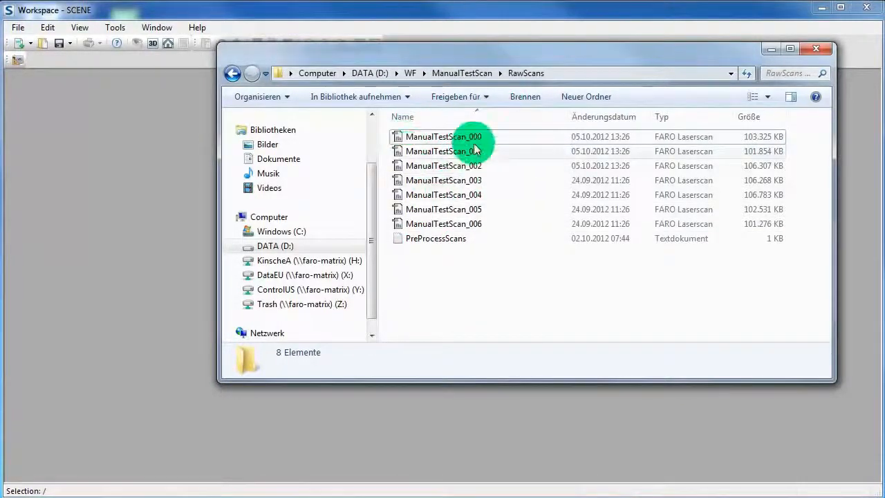
Select ManualTestScan_000 in RawScans to load the three-scan ManualTestScan project in SCENE.
{"action": "left_click", "coordinate": [443, 137]}
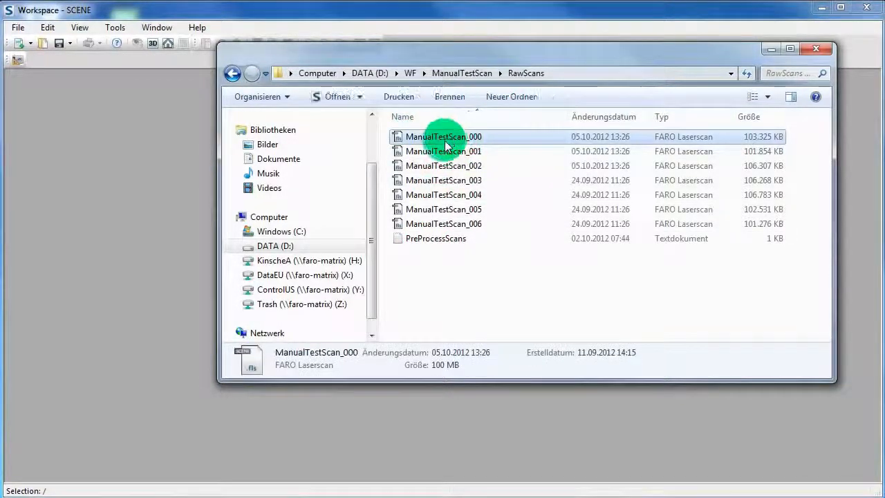
{"action": "left_click", "coordinate": [443, 166]}
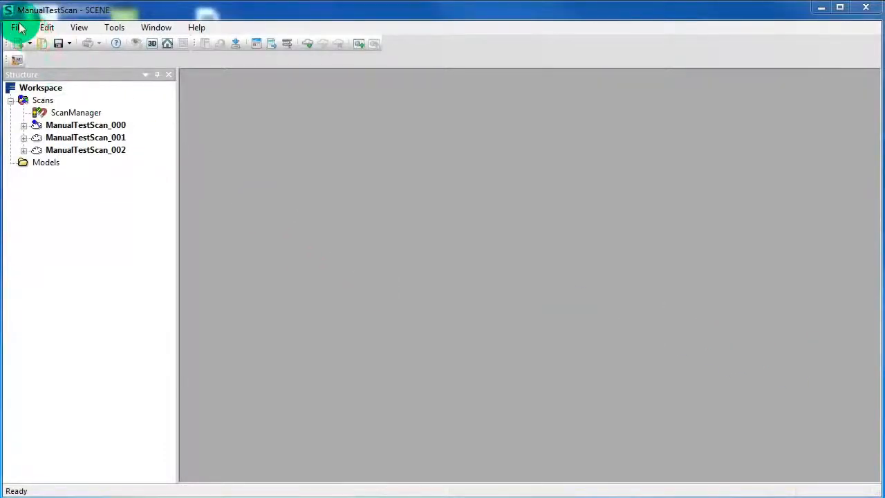
Export the ManualTestScan project to D:\WF as a new project named GetFls.
{"action": "left_click", "coordinate": [16, 27]}
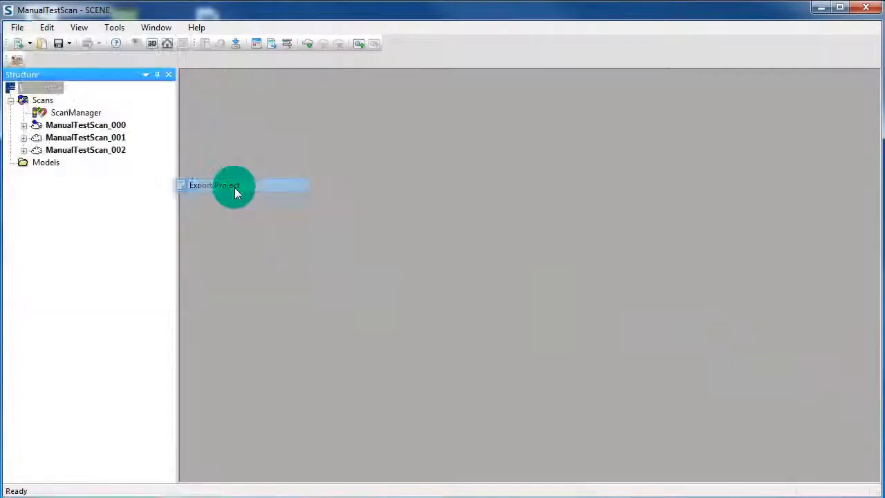
{"action": "left_click", "coordinate": [213, 186]}
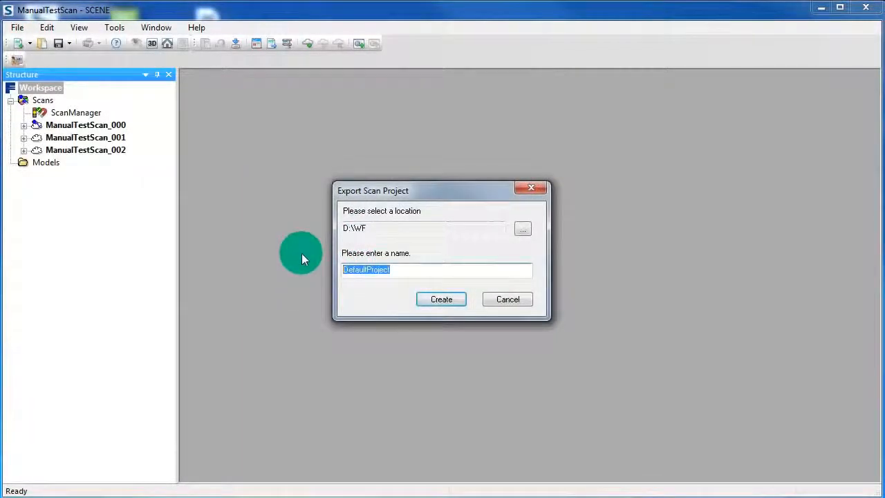
{"action": "type", "text": "GetFls"}
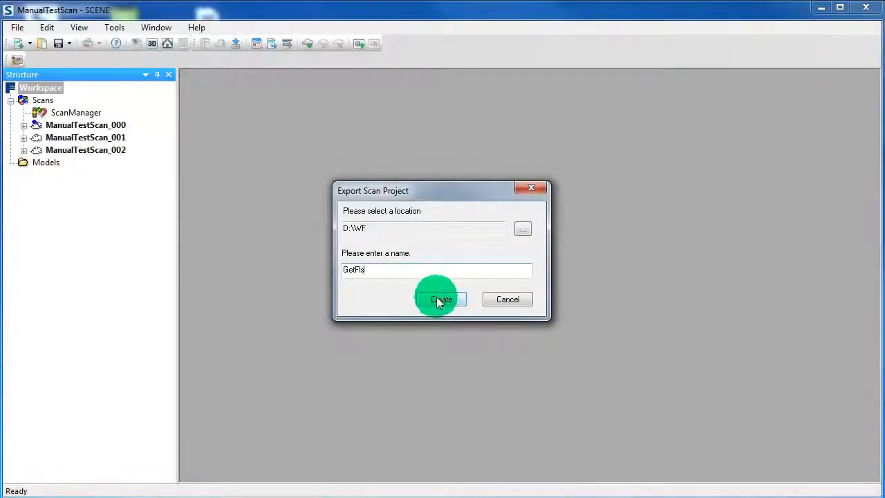
{"action": "left_click", "coordinate": [440, 299]}
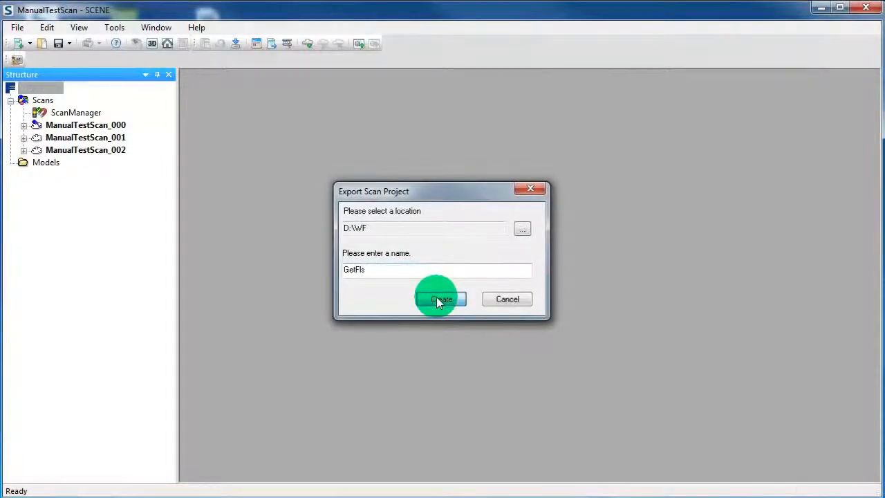
{"action": "left_click", "coordinate": [442, 299]}
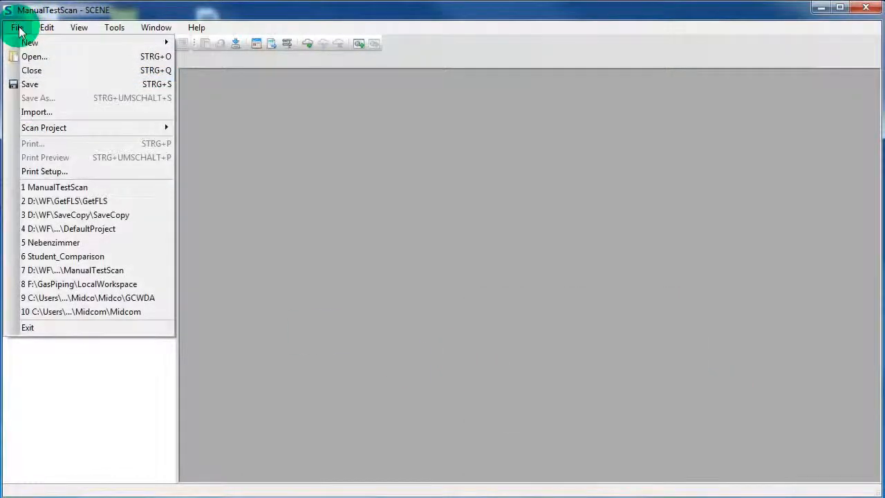
Open the recent project D:\WF\GetFLS\GetFLS from the File menu.
{"action": "left_click", "coordinate": [54, 186]}
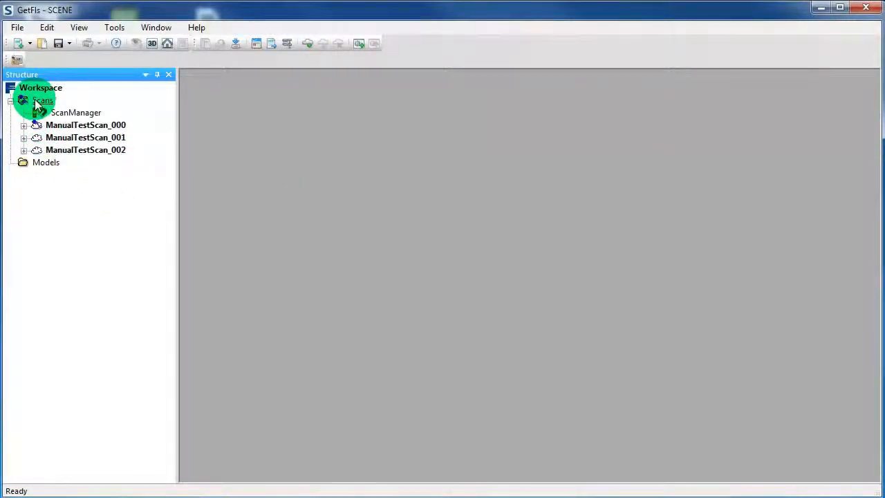
Save copies of all scans from the Scans group into the GetFls folder.
{"action": "right_click", "coordinate": [43, 101]}
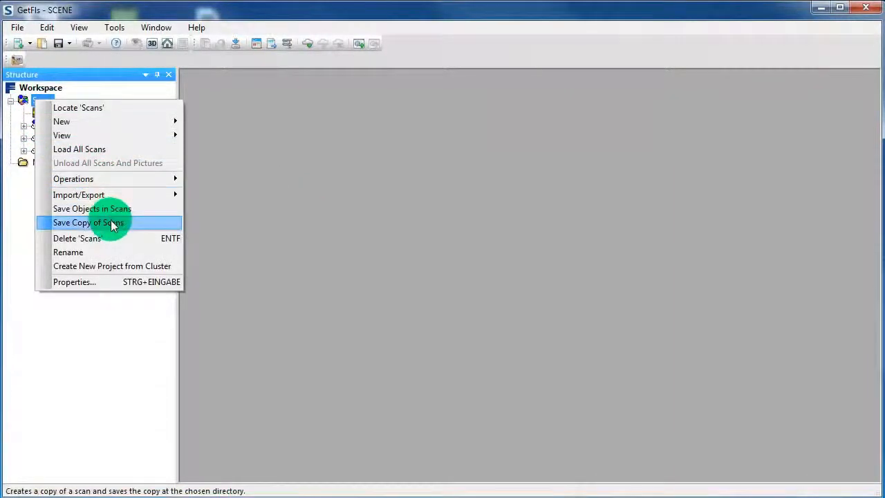
{"action": "left_click", "coordinate": [89, 222]}
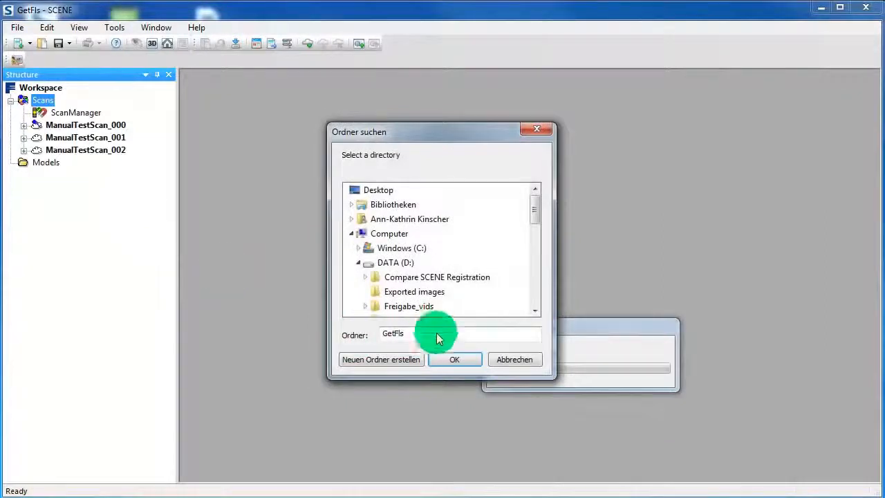
{"action": "left_click", "coordinate": [454, 359]}
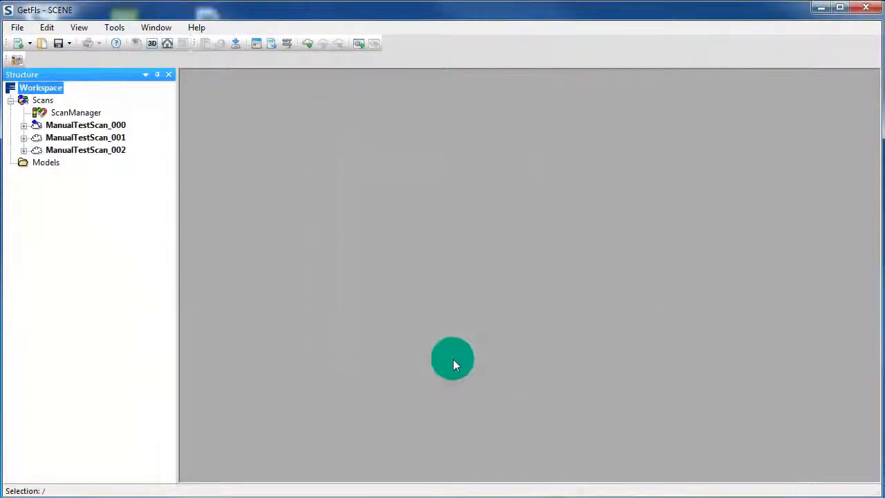
{"action": "left_click", "coordinate": [16, 27]}
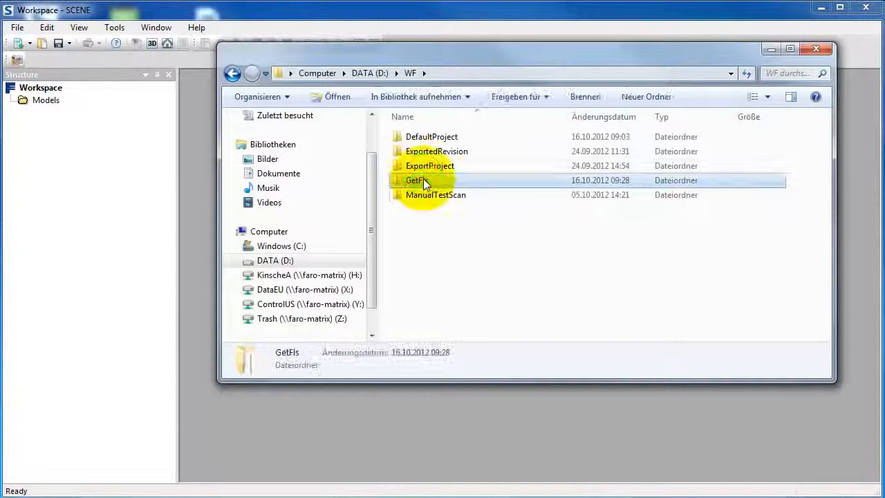
Open D:\WF\GetFls to load the three ManualTestScan FLS copies, then close Explorer.
{"action": "double_click", "coordinate": [417, 180]}
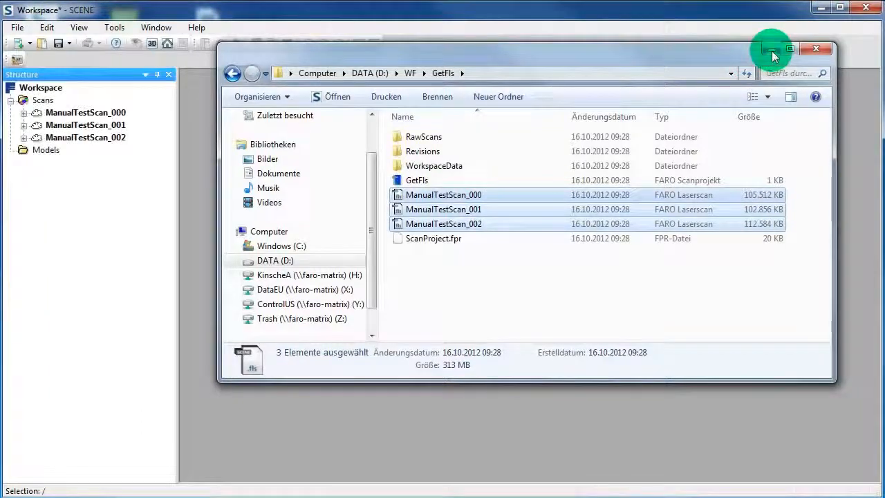
{"action": "left_click", "coordinate": [816, 48]}
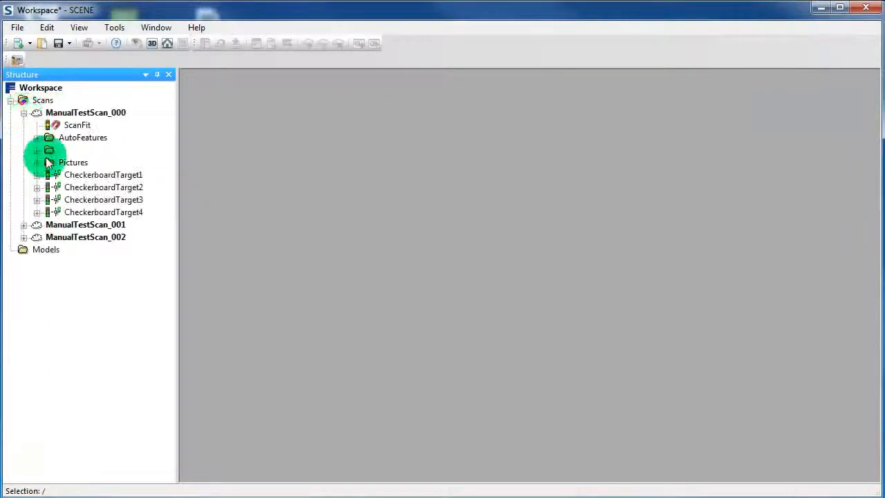